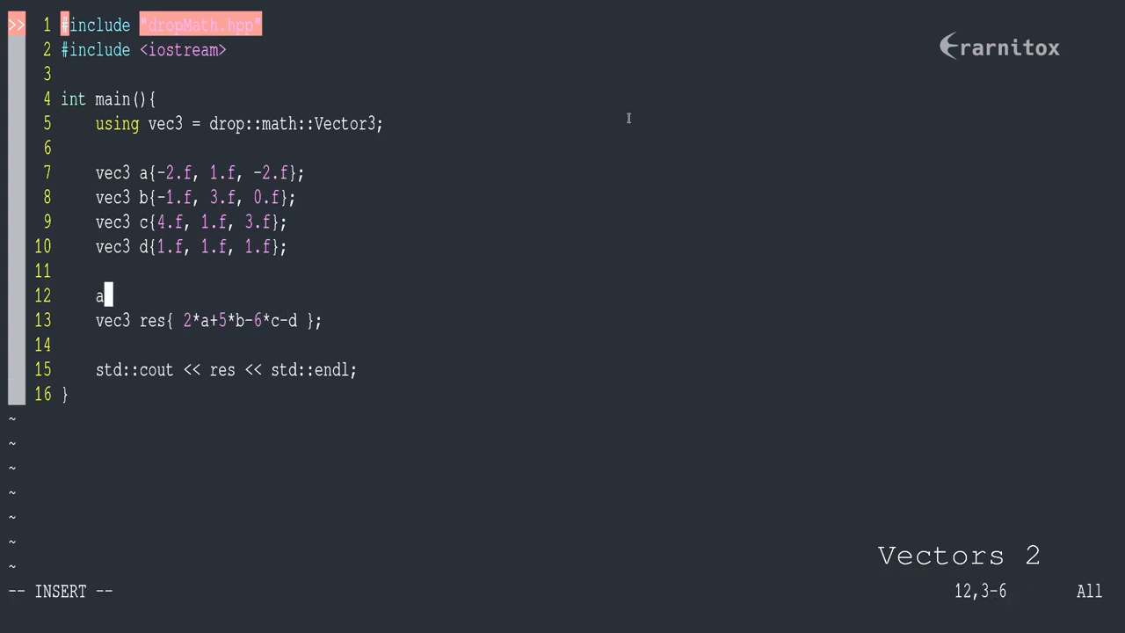
# Write a._add(b); on line 12, adding the underscore after typing .add
pyautogui.write('.add(b);')
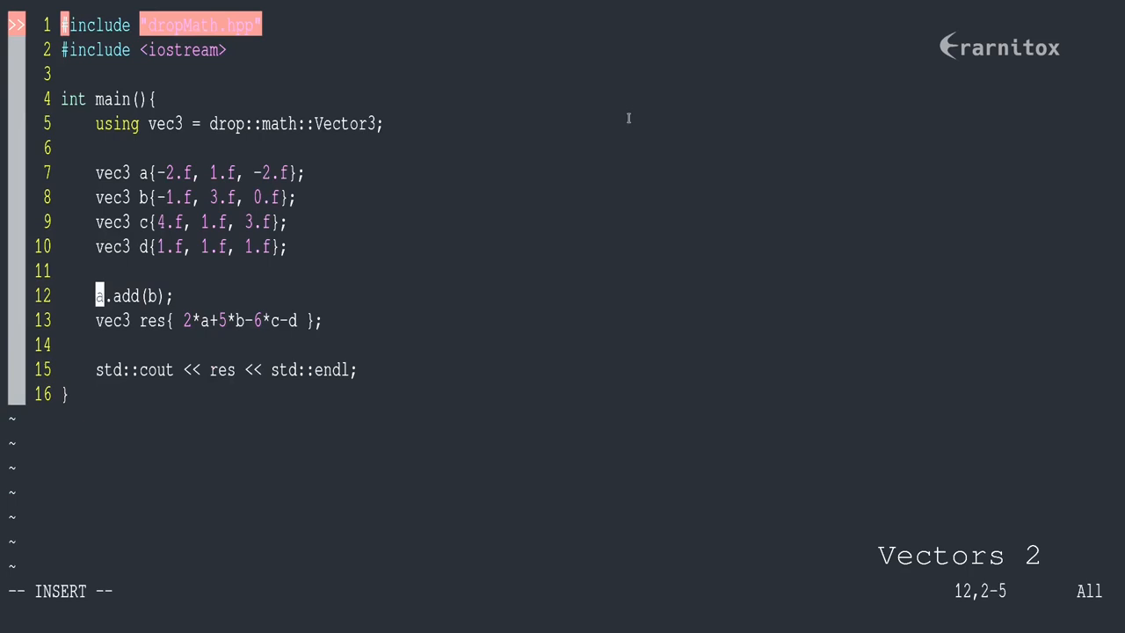
pyautogui.moveTo(132, 296)
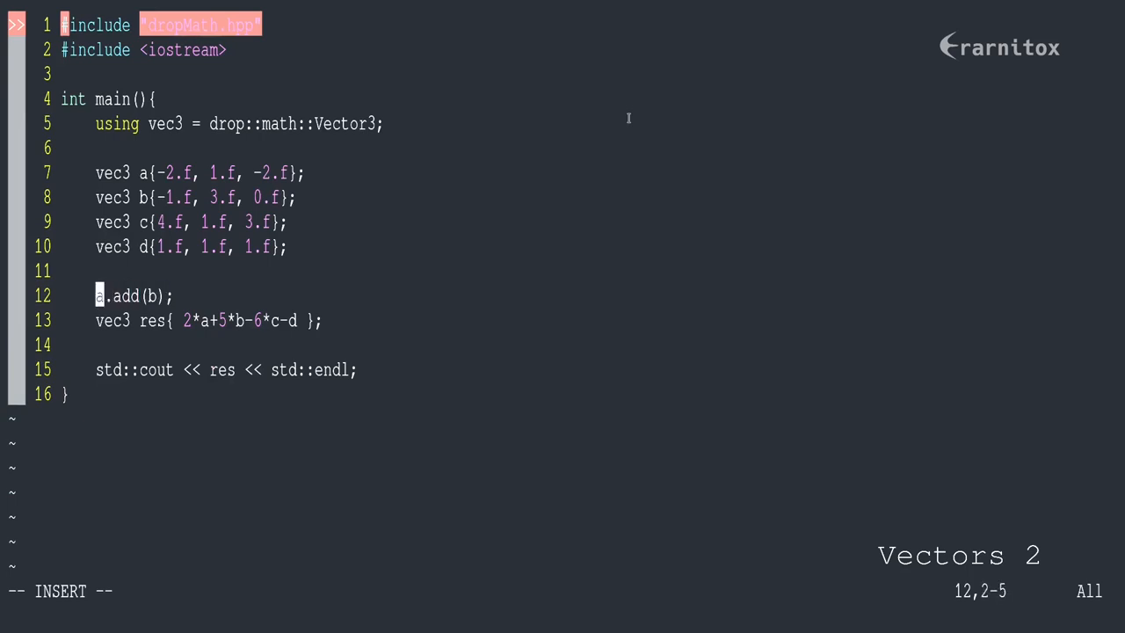
pyautogui.write('._')
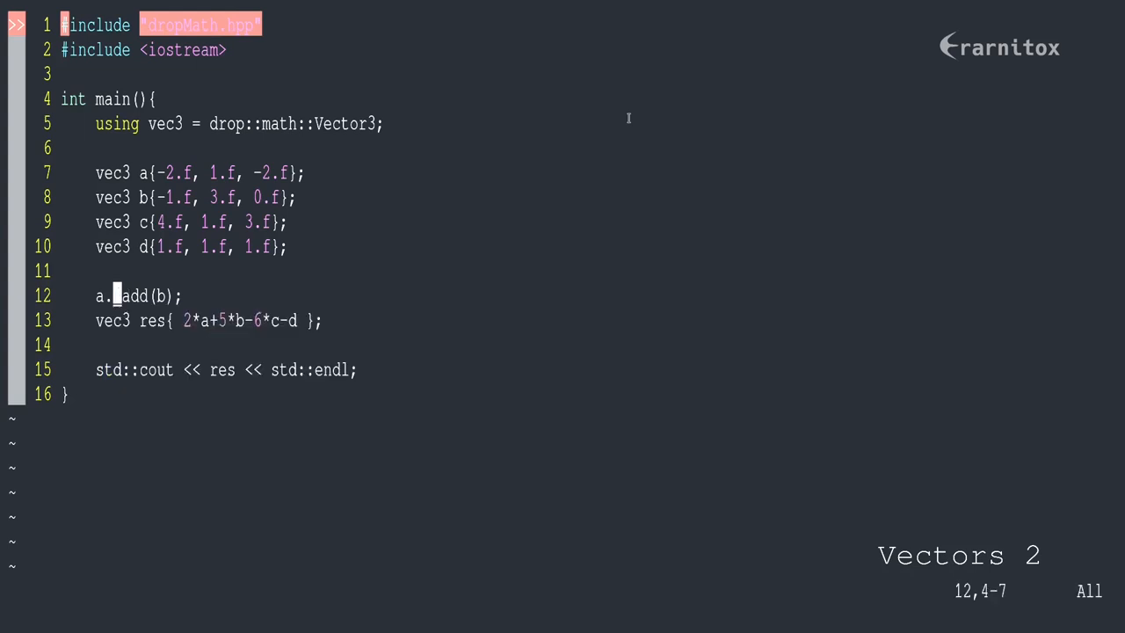
# Finish the _add call and begin inserting const before vec3 a on line 7
pyautogui.write('_')
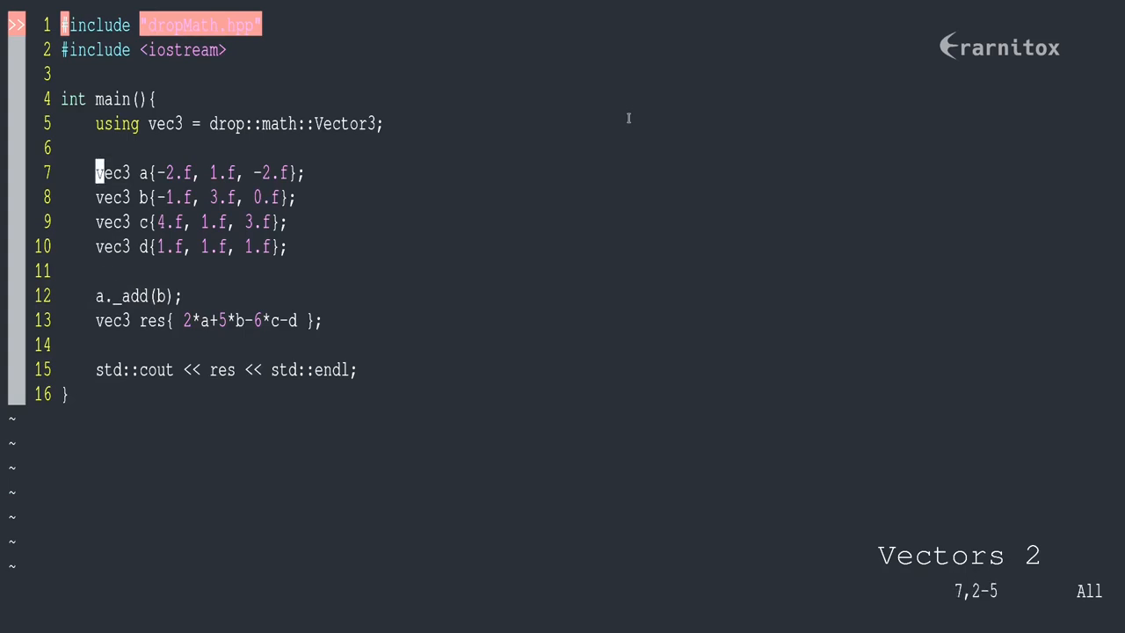
pyautogui.press('i')
pyautogui.write('con')
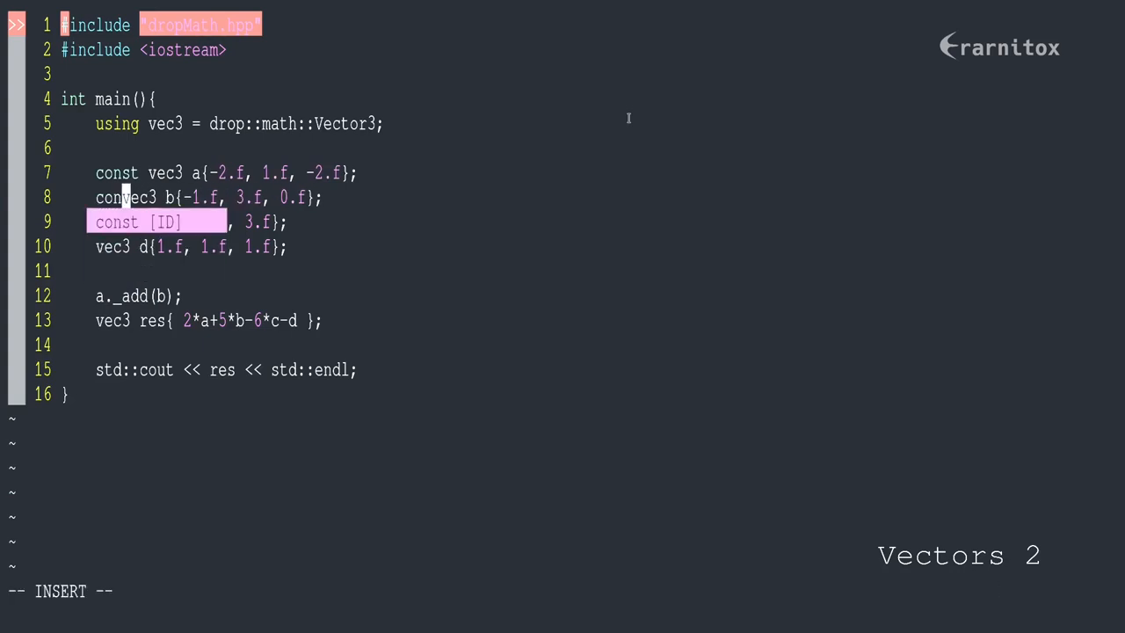
# Leave insert mode after prefixing the vector declarations with const
pyautogui.press('Escape')
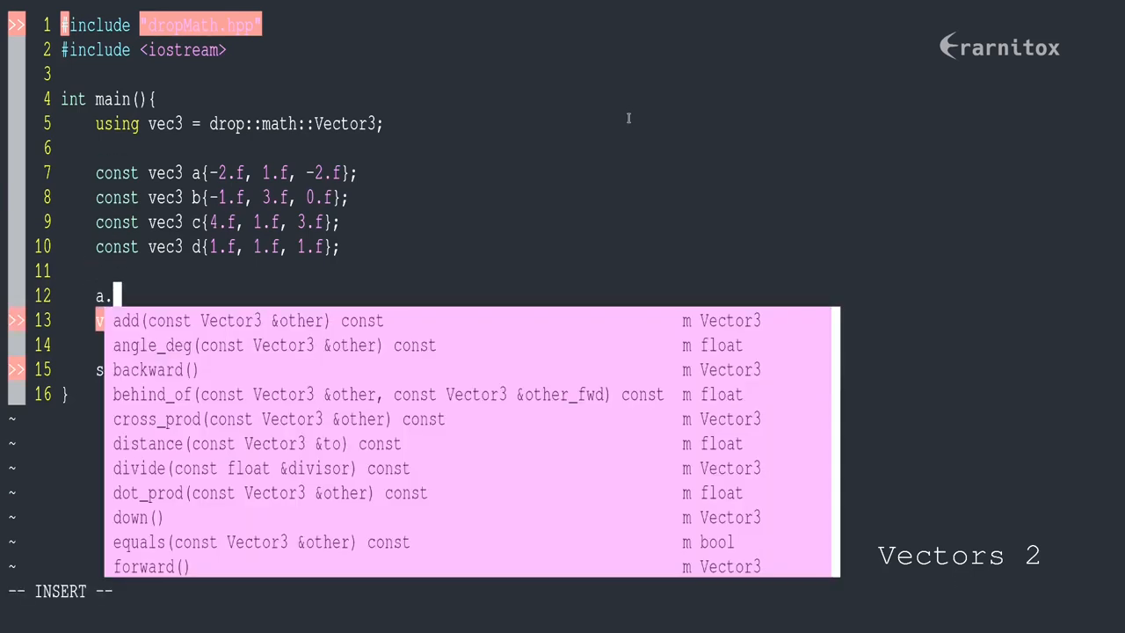
pyautogui.write('scal')
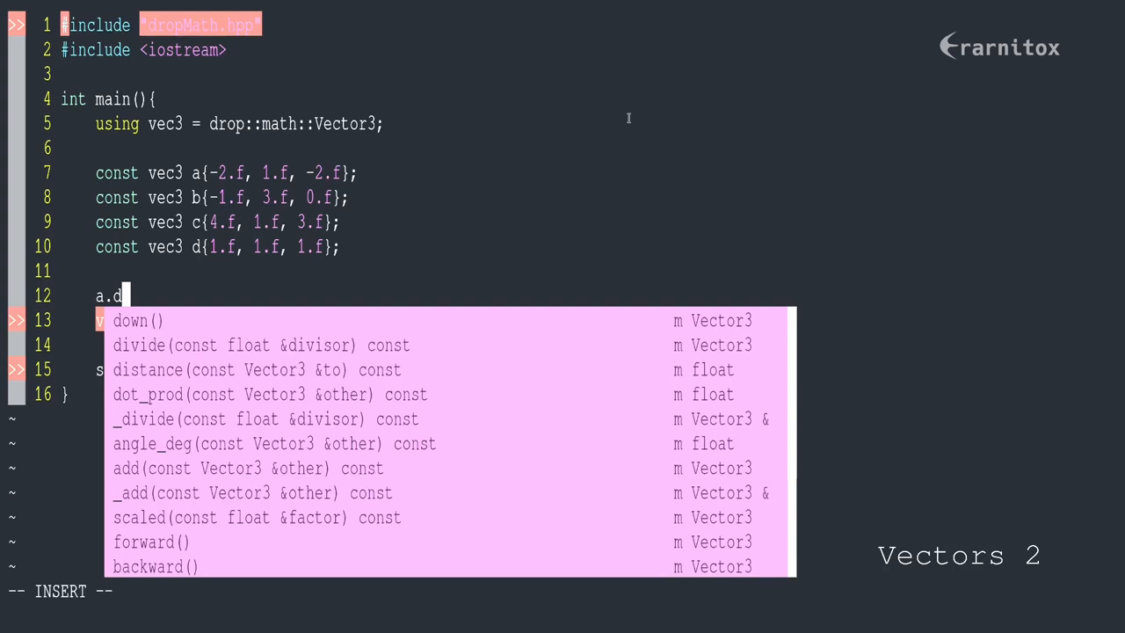
pyautogui.press('BackSpace')
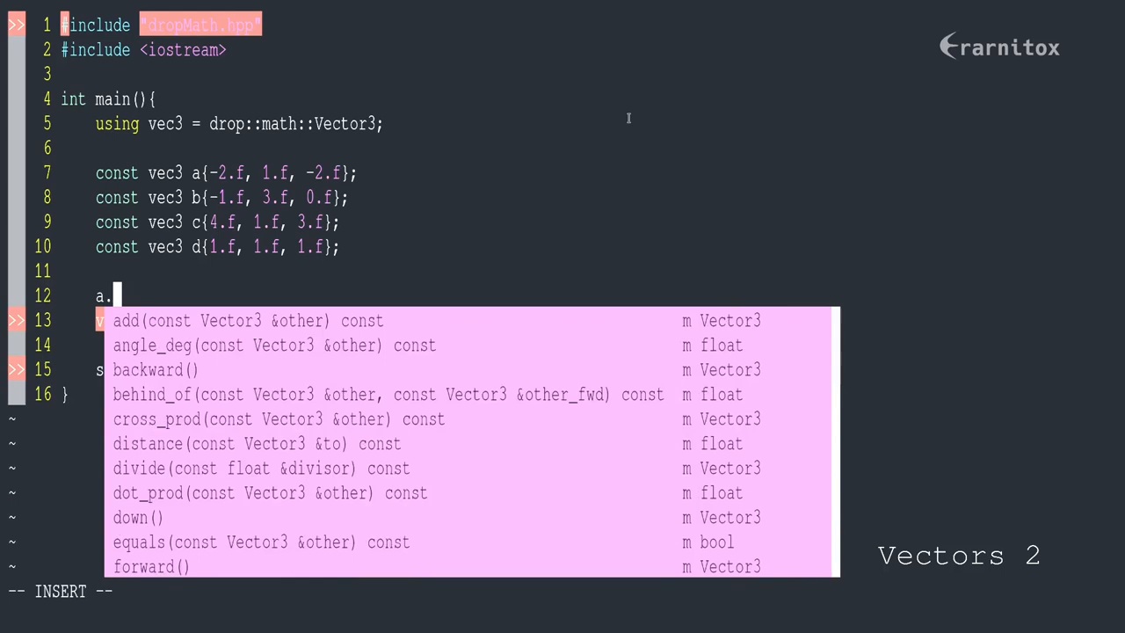
# Call a.divide(2.f) on line 12 and make a's first component -2.f/2
pyautogui.write('divide(2.f);')
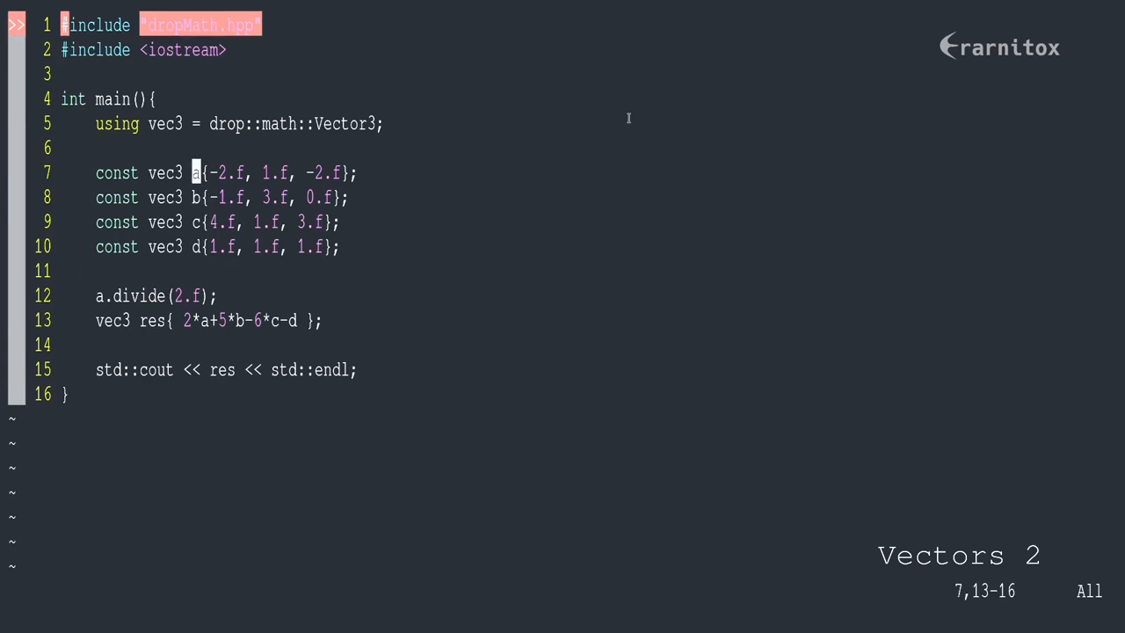
pyautogui.write('/2')
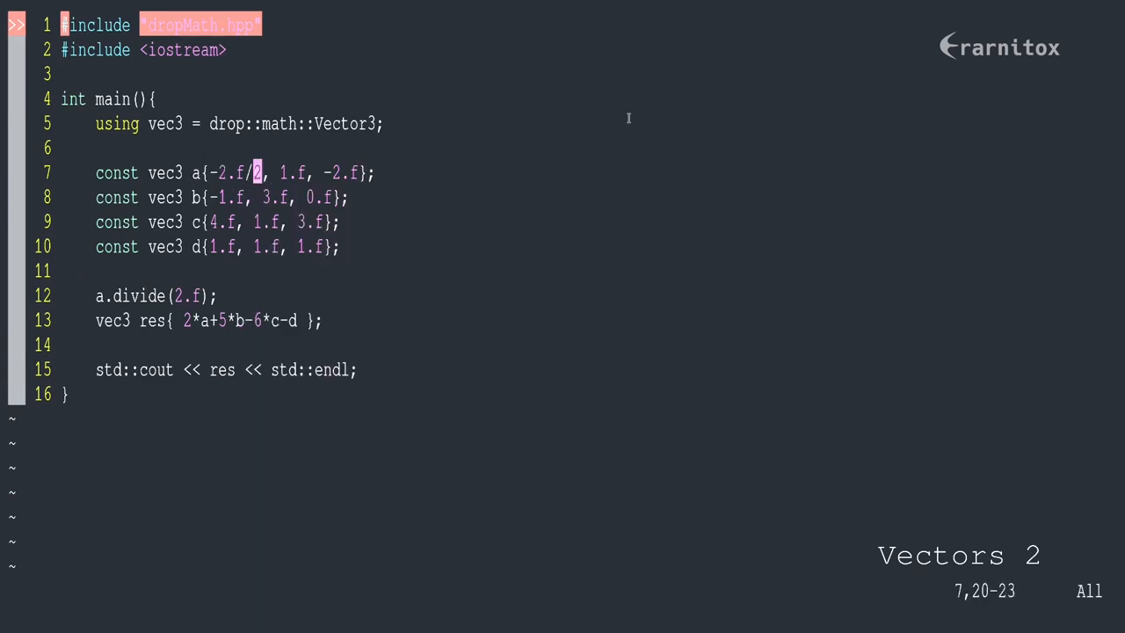